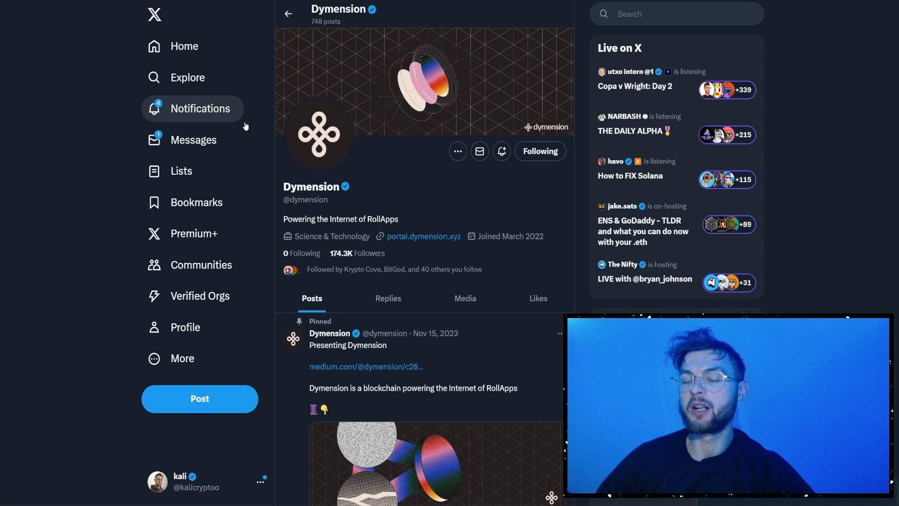
mouse_move(343, 212)
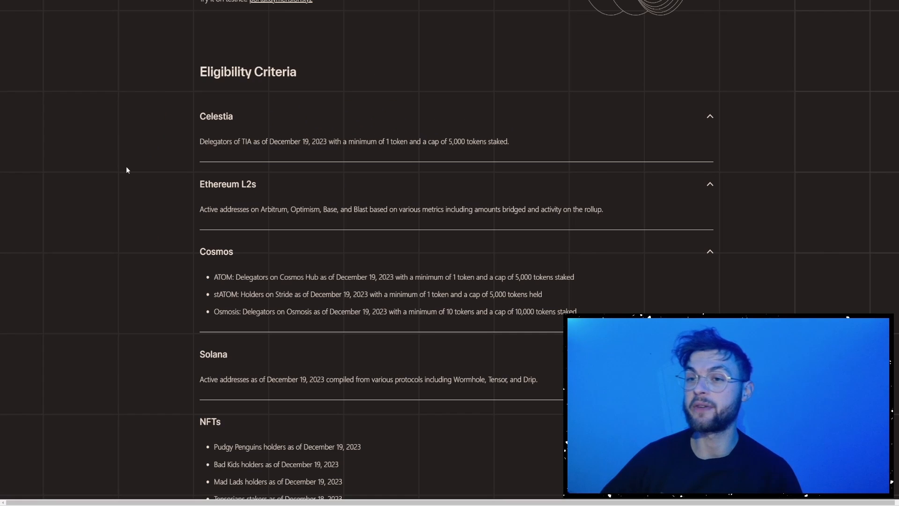
mouse_move(340, 132)
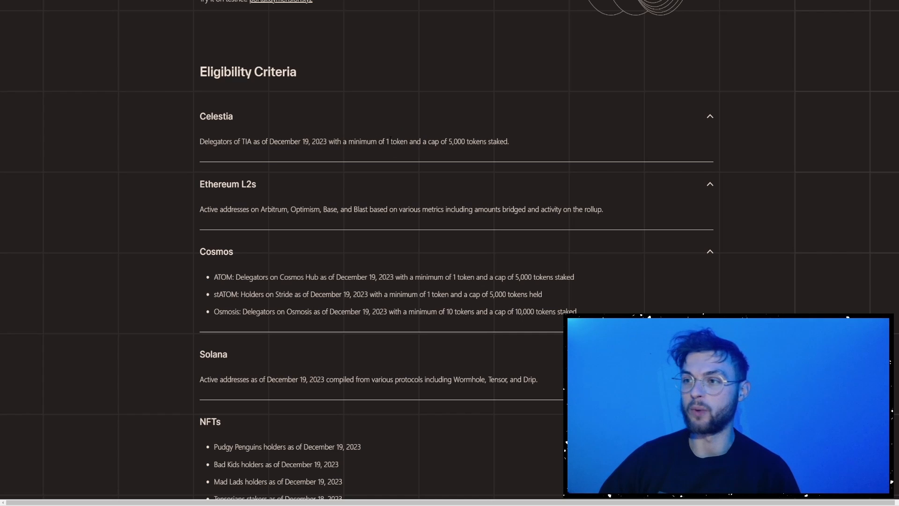
Review the Celestia criterion and scroll through the Recently Added airdrops toward the Dymension row.
double_click(215, 116)
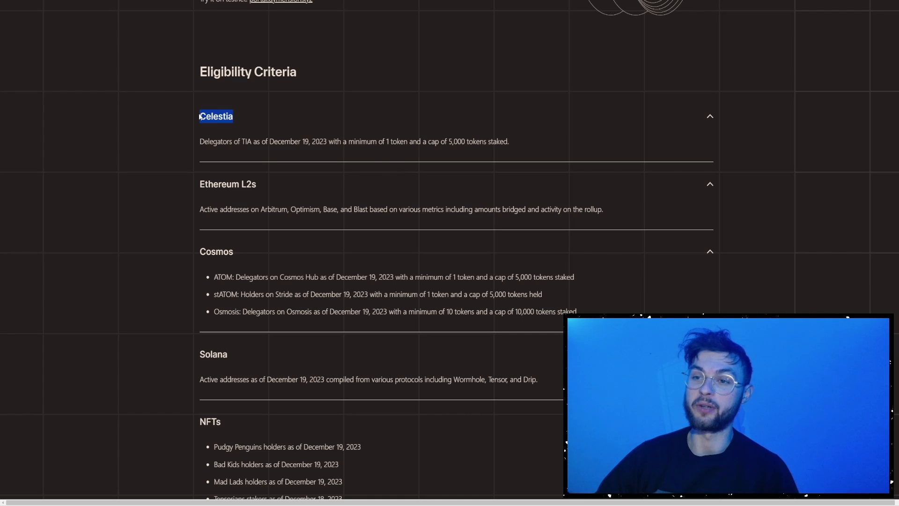
mouse_move(277, 195)
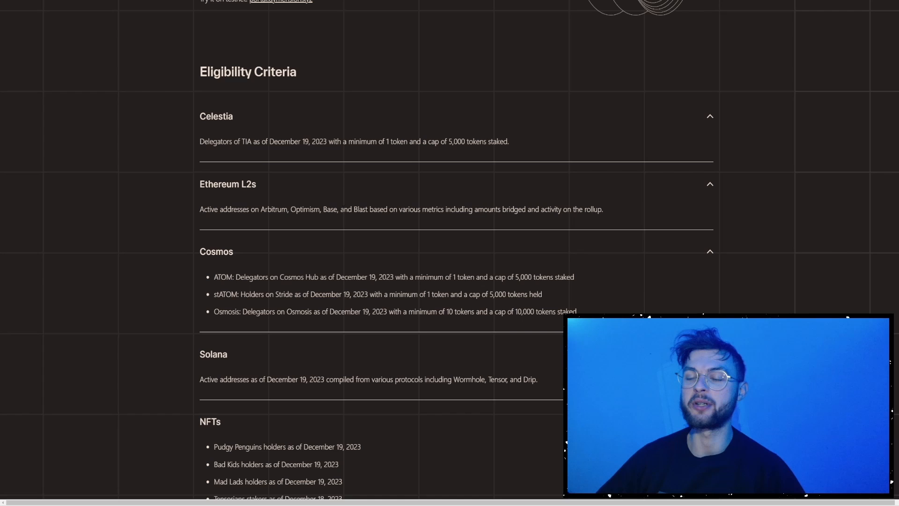
scroll("down", 3)
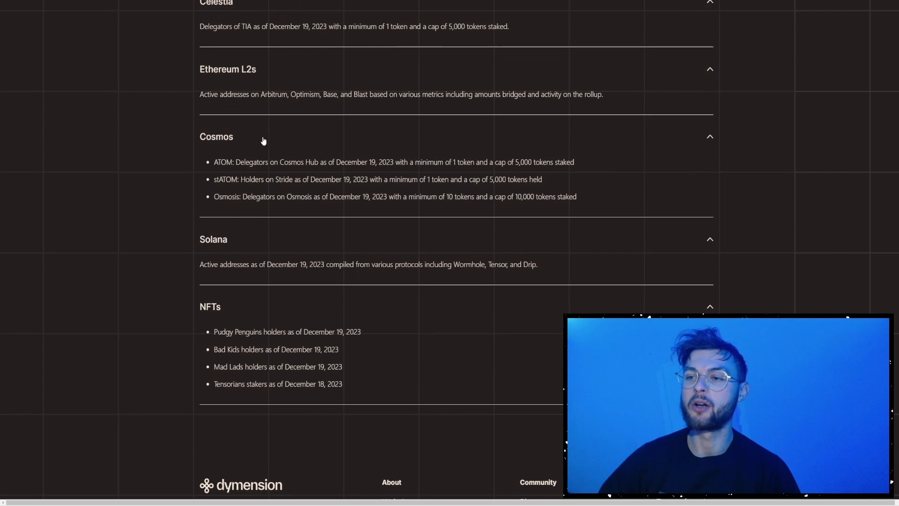
scroll("down", 3)
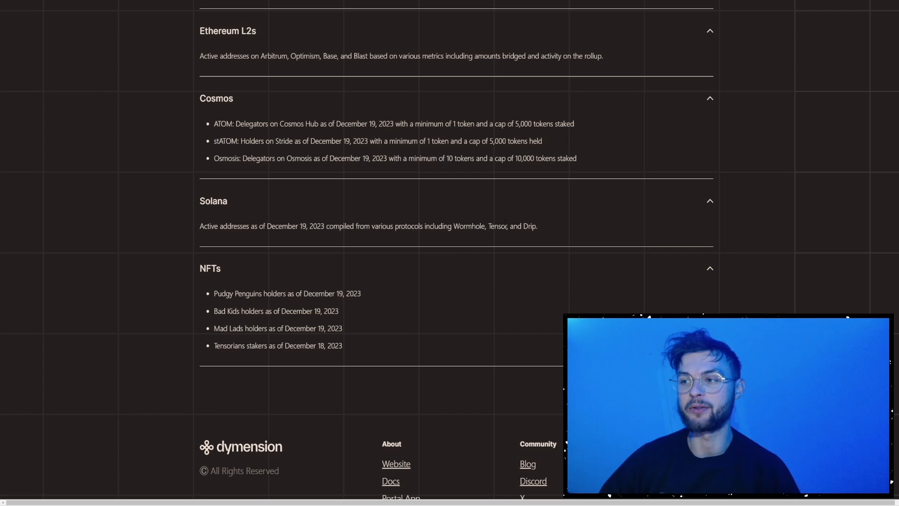
scroll("down", 3)
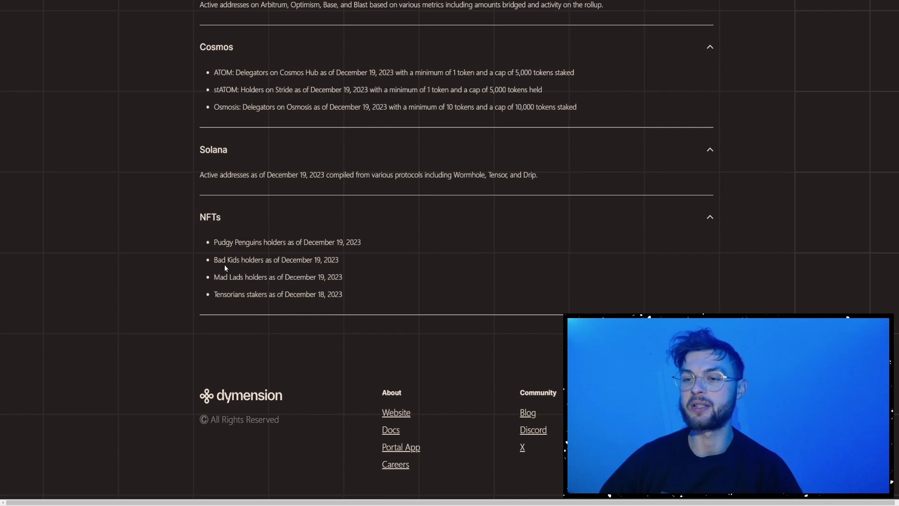
mouse_move(216, 292)
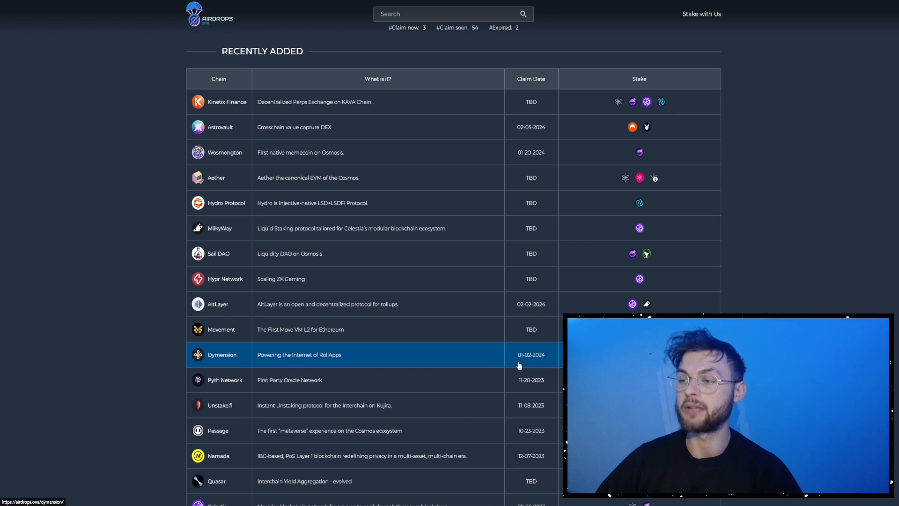
mouse_move(727, 69)
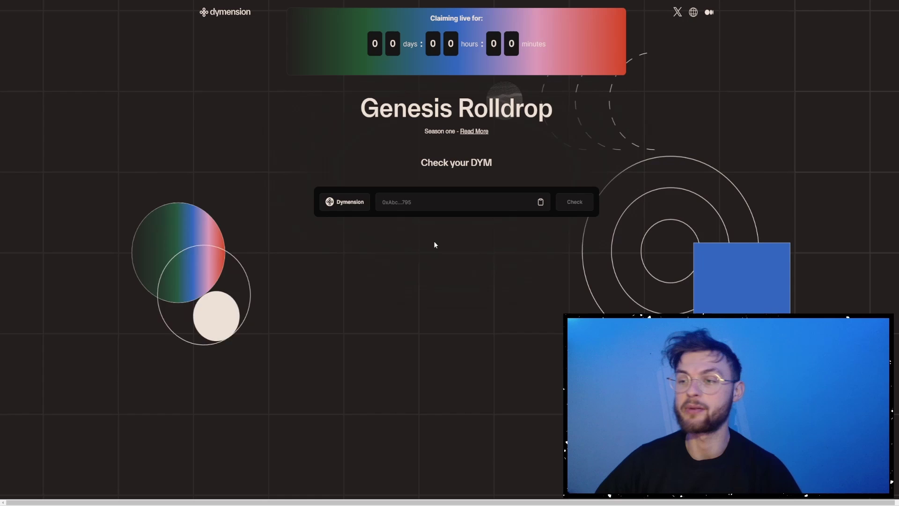
mouse_move(514, 275)
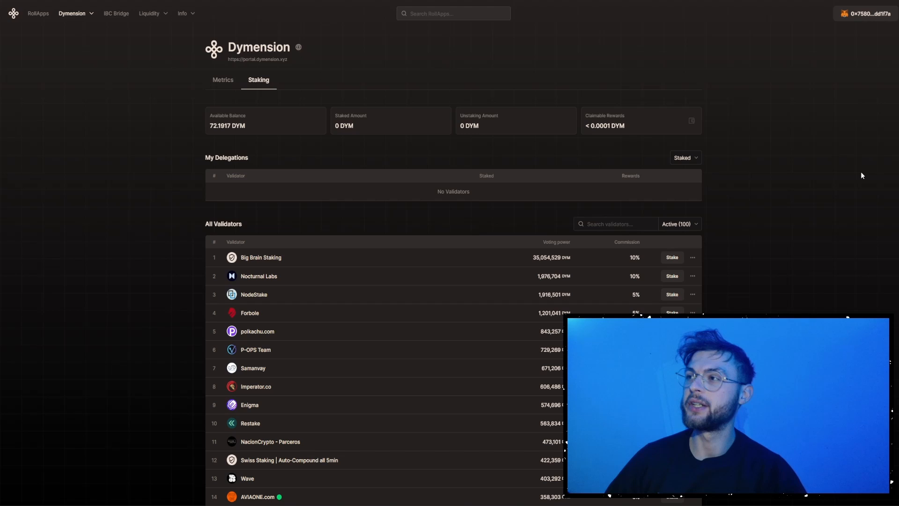
mouse_move(767, 30)
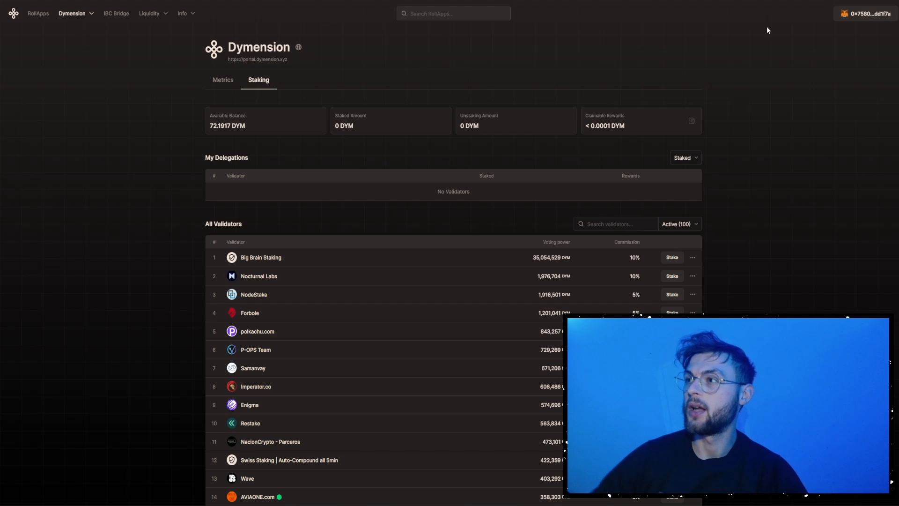
mouse_move(708, 42)
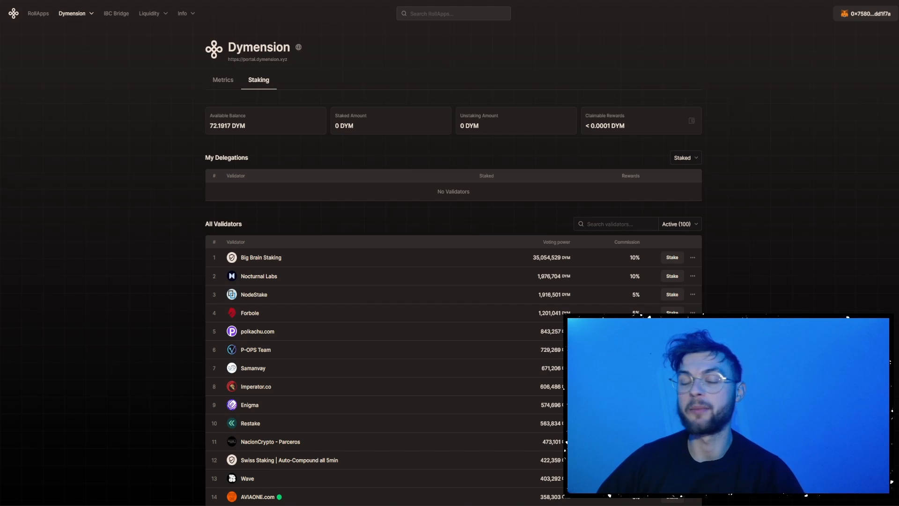
left_click(867, 13)
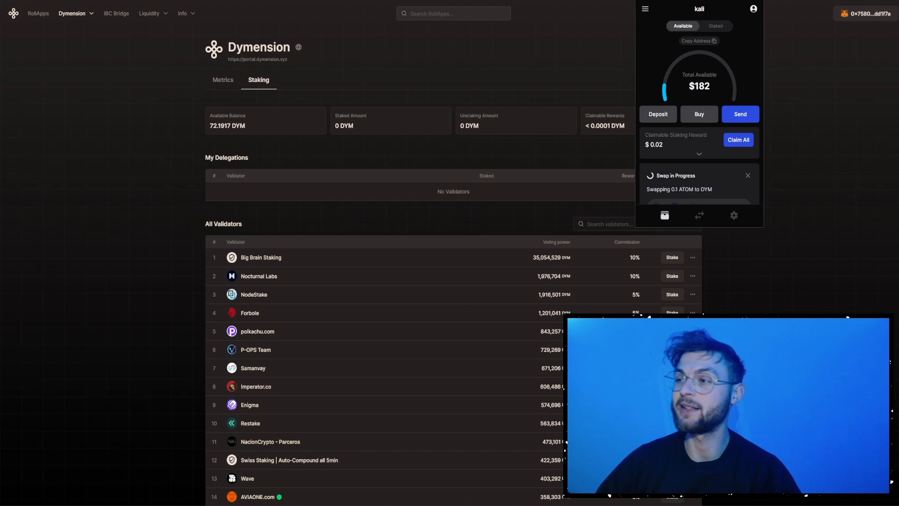
left_click(698, 215)
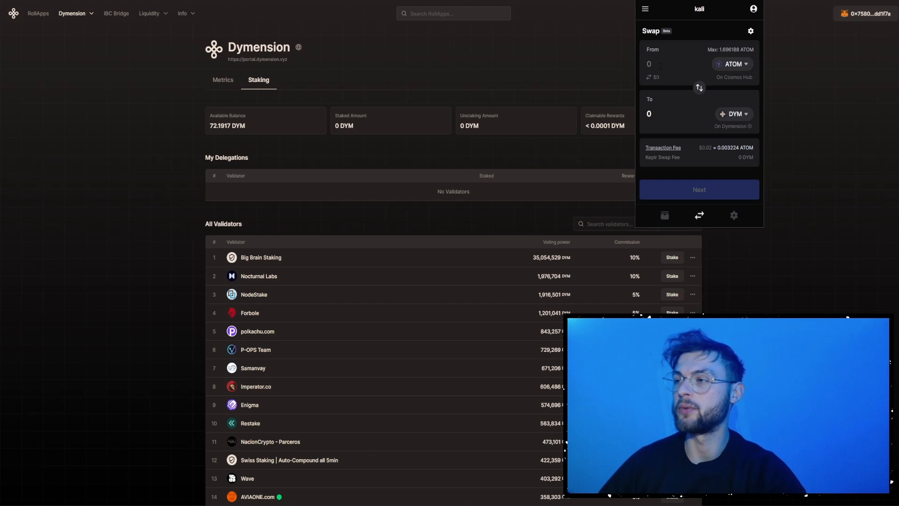
type("1")
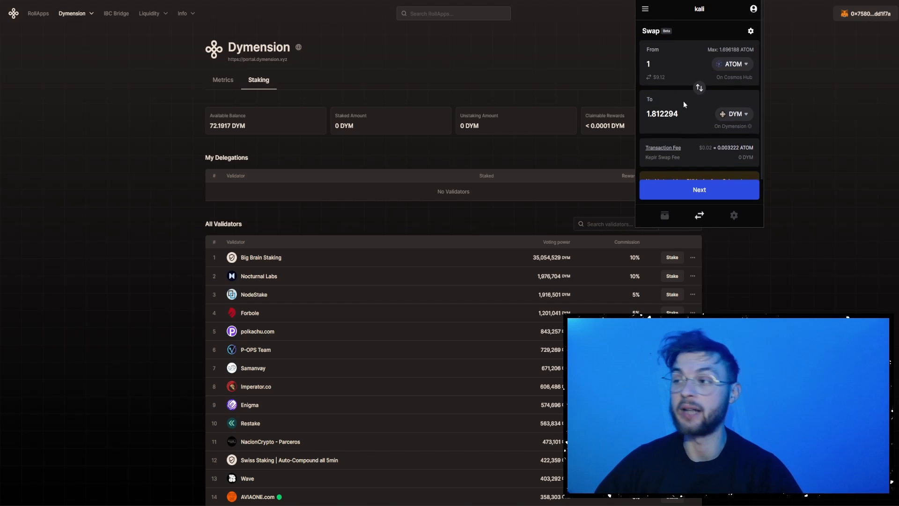
mouse_move(702, 111)
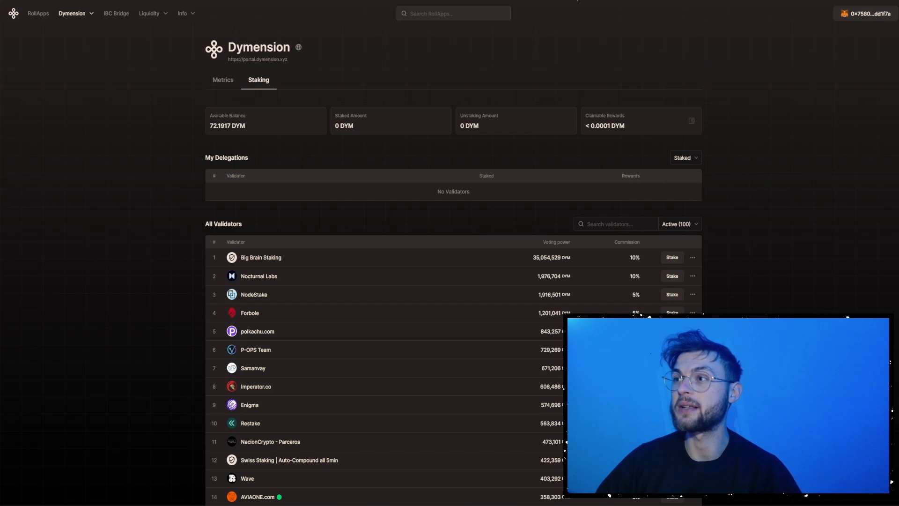
left_click(865, 14)
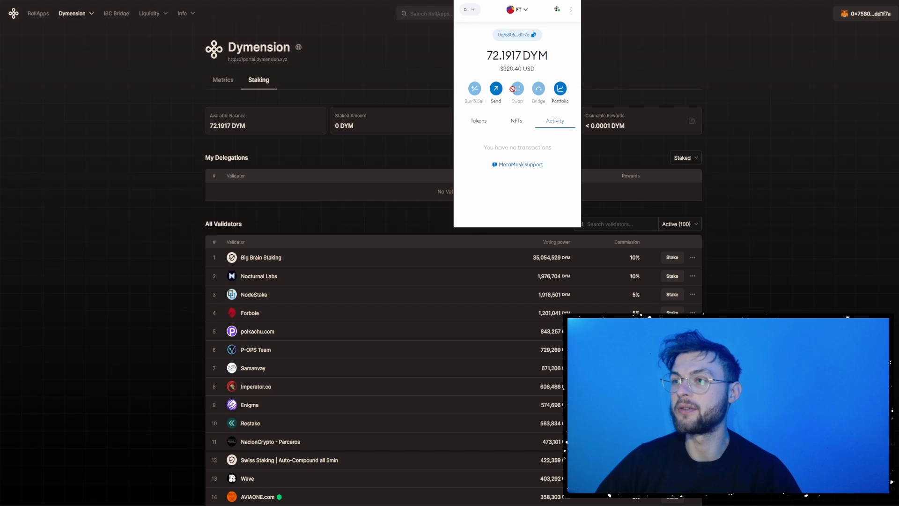
mouse_move(502, 68)
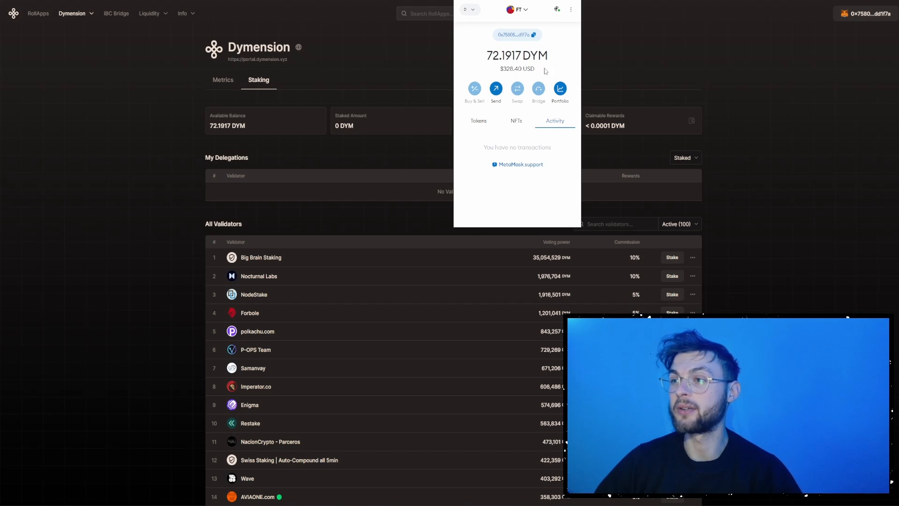
mouse_move(535, 71)
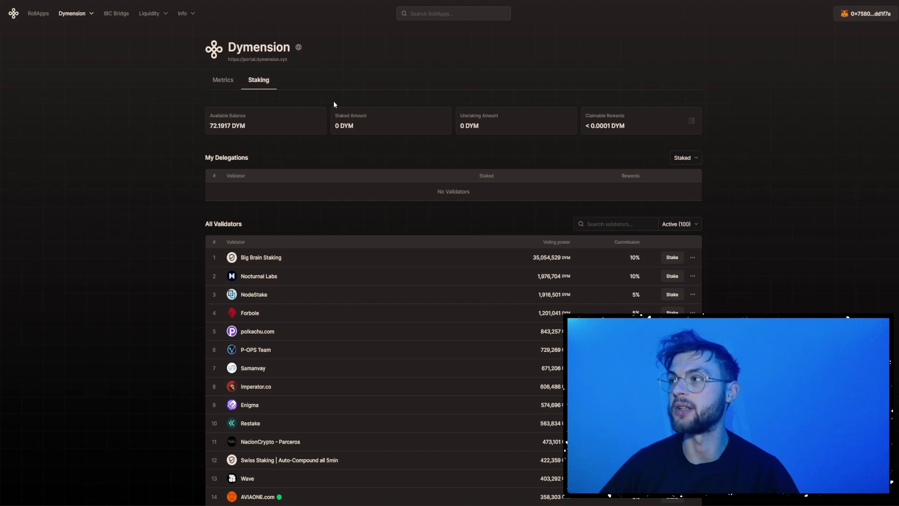
Disconnect the wallet from the portal, then reconnect it via MetaMask to show the 72.1917 DYM balance.
left_click(867, 13)
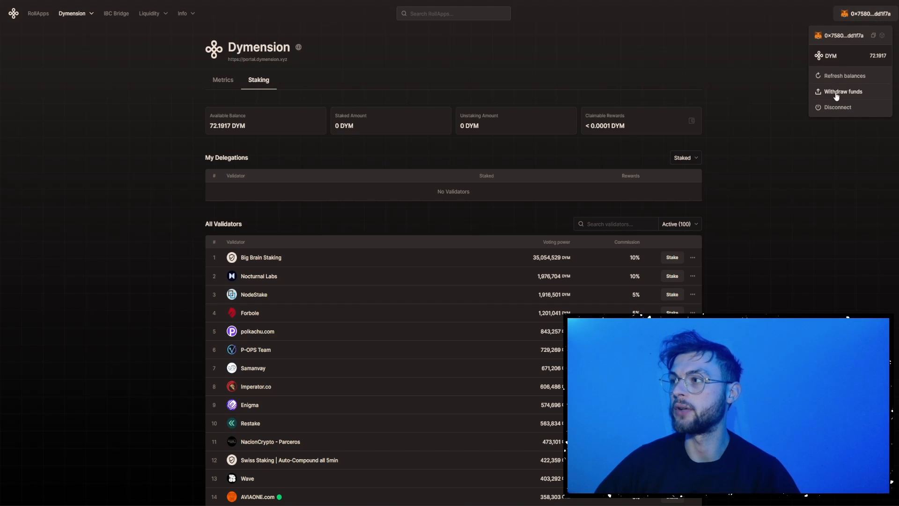
left_click(836, 107)
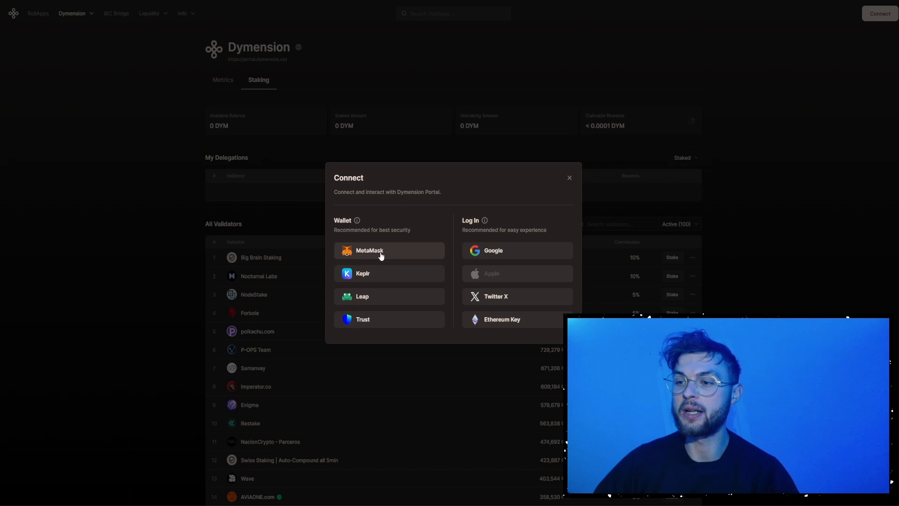
mouse_move(364, 272)
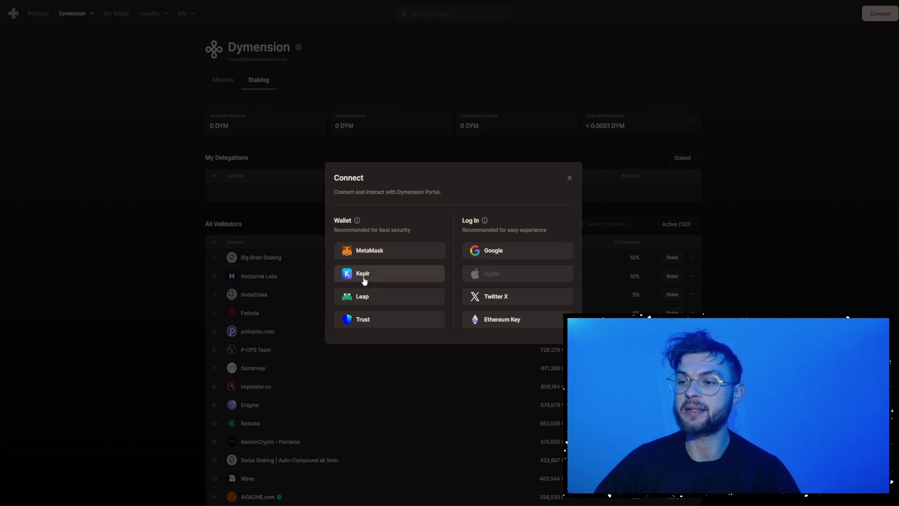
mouse_move(361, 308)
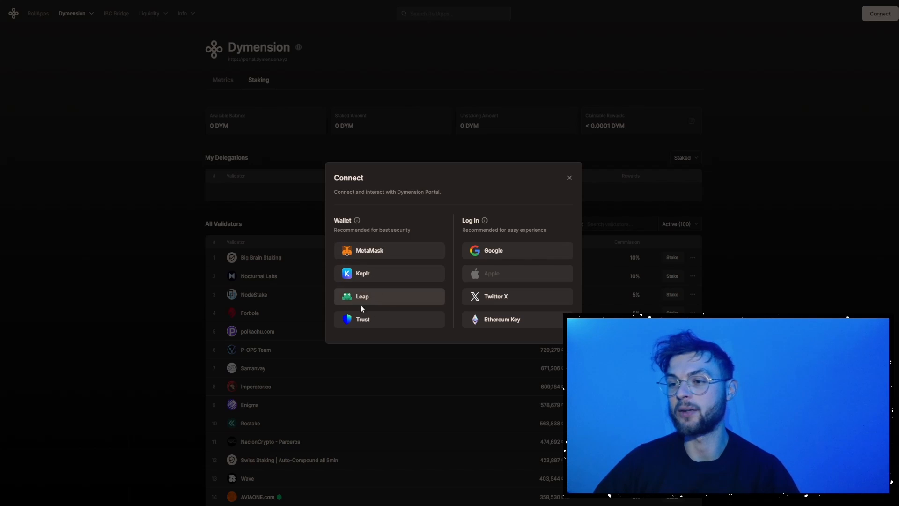
mouse_move(325, 300)
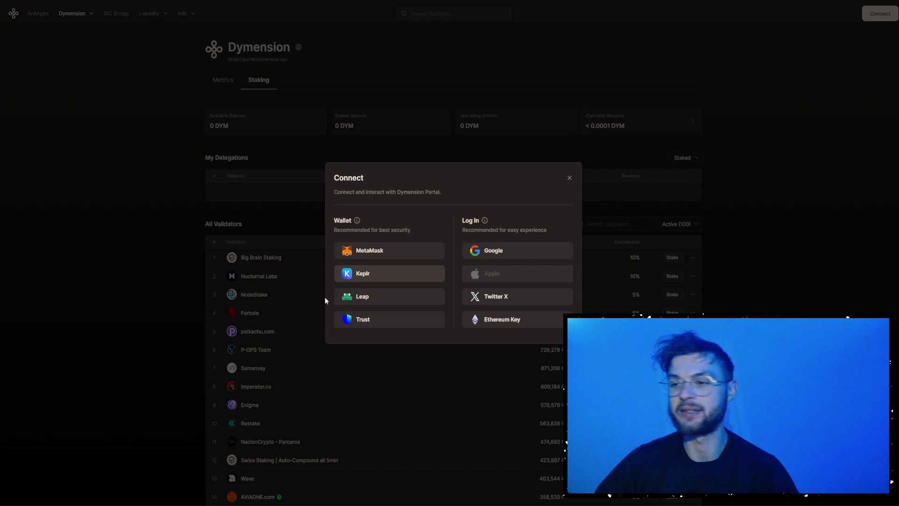
mouse_move(362, 319)
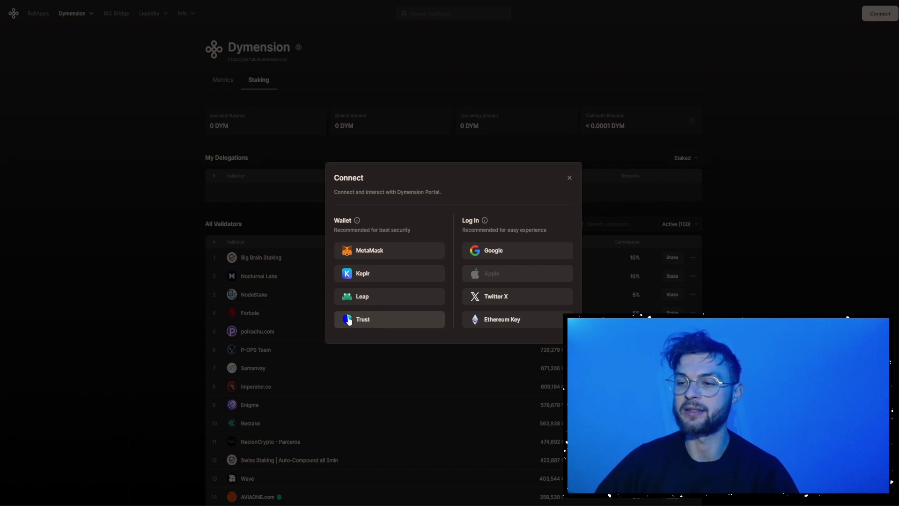
mouse_move(376, 253)
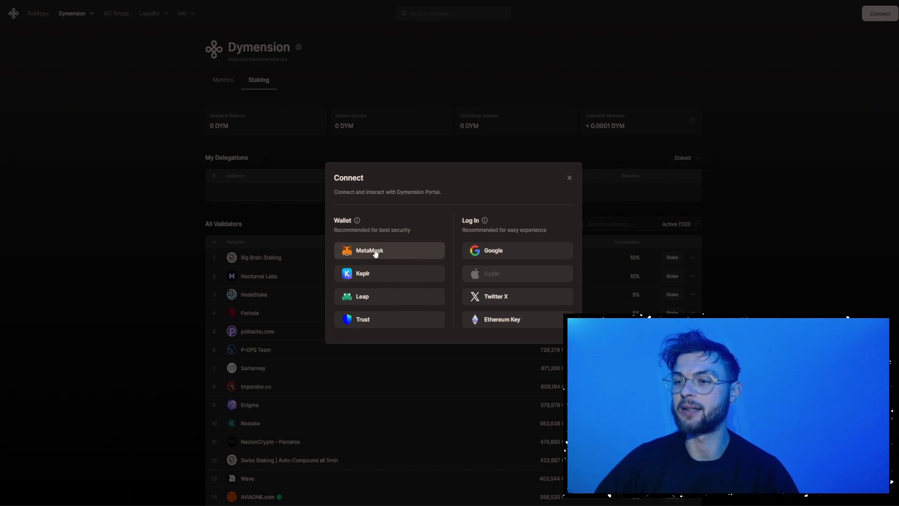
left_click(369, 251)
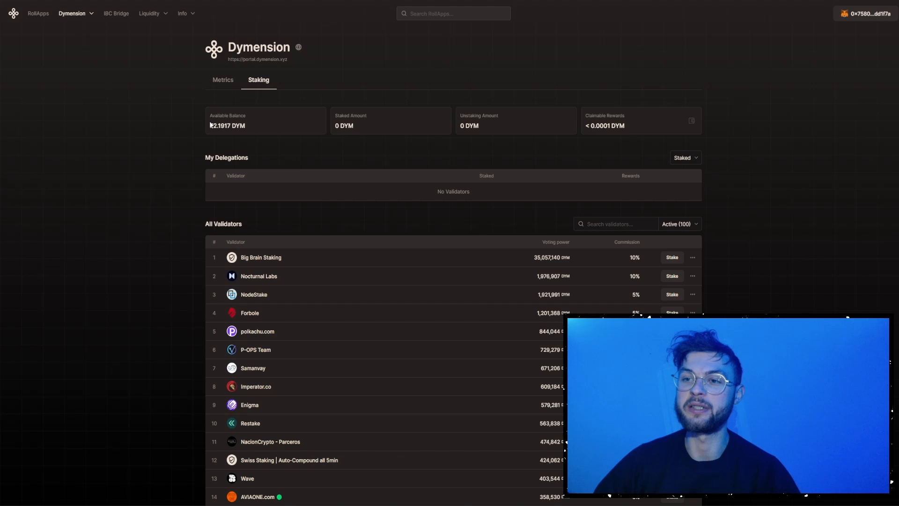
double_click(227, 126)
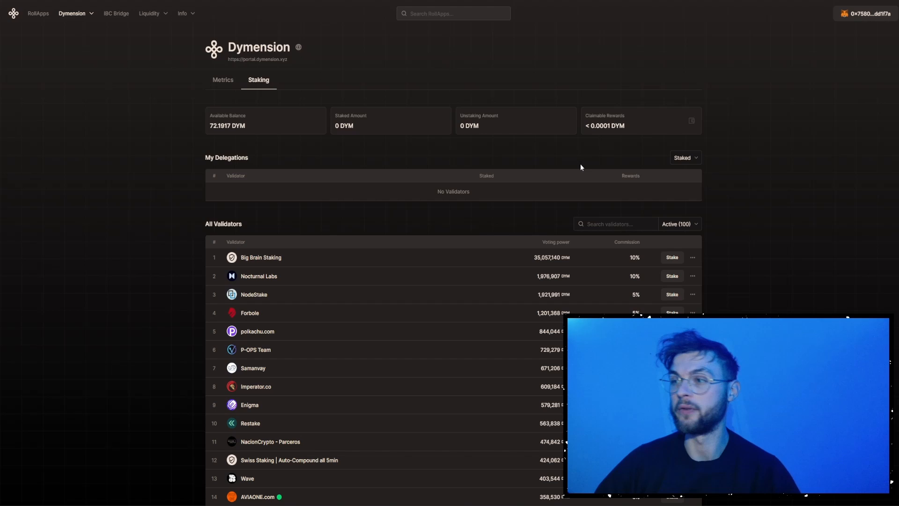
scroll("down", 3)
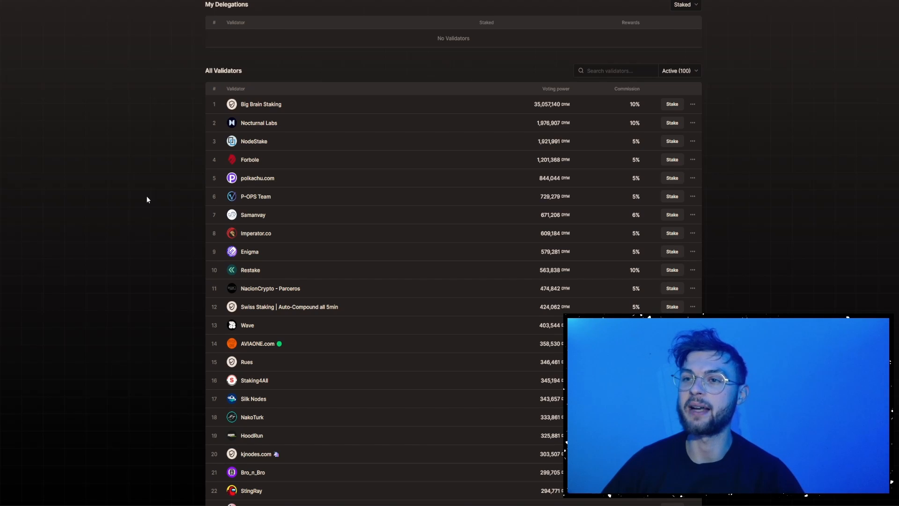
mouse_move(456, 110)
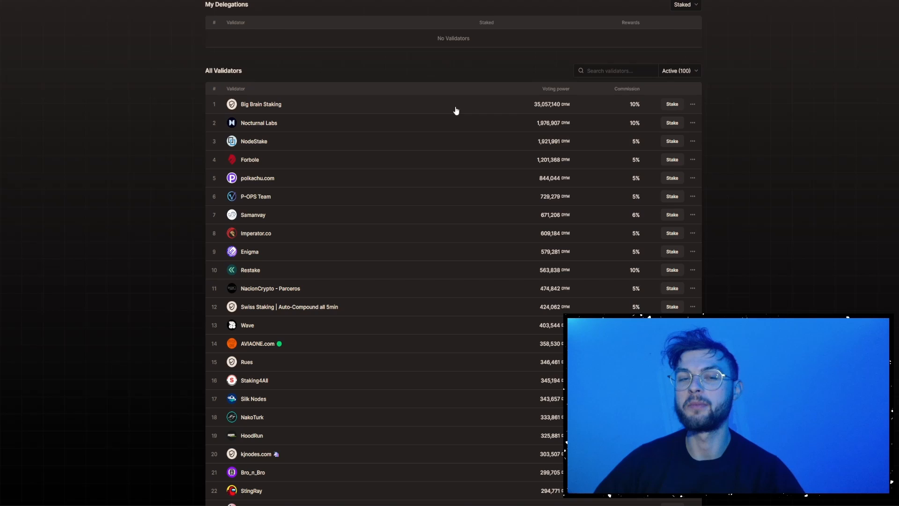
mouse_move(562, 73)
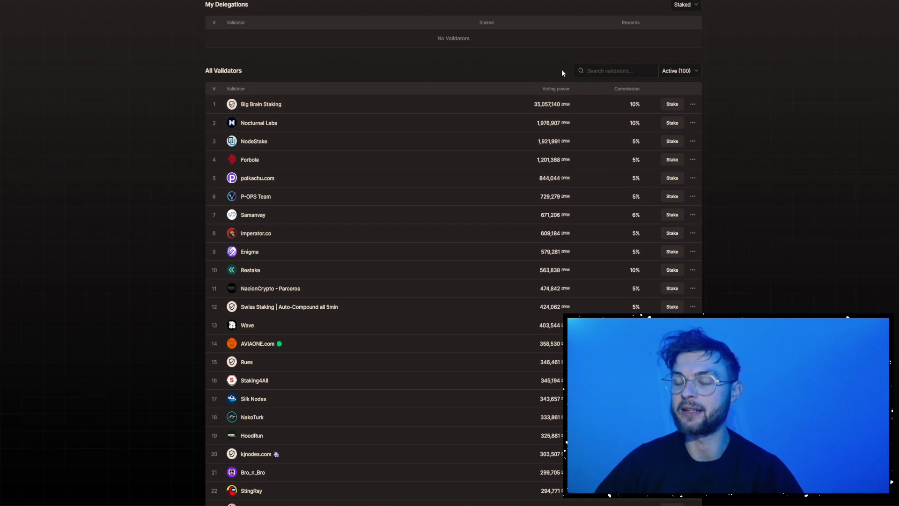
mouse_move(450, 104)
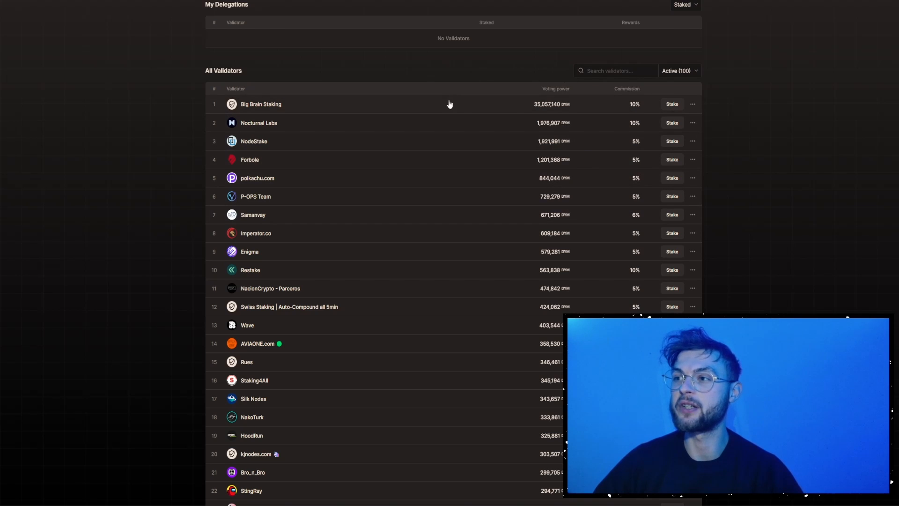
mouse_move(634, 107)
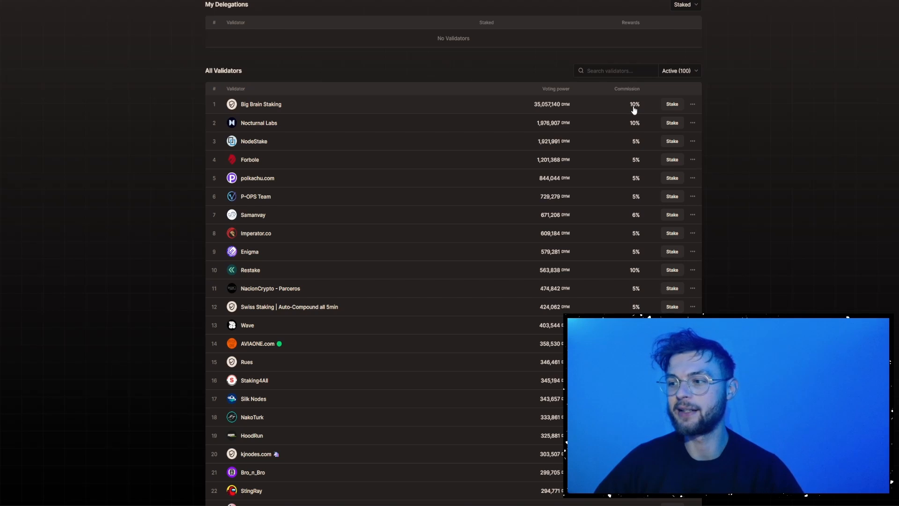
mouse_move(729, 166)
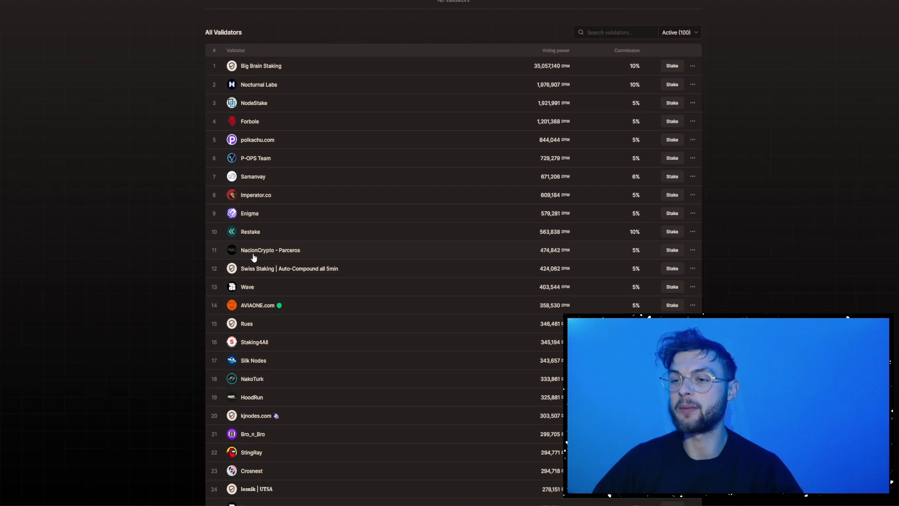
mouse_move(527, 245)
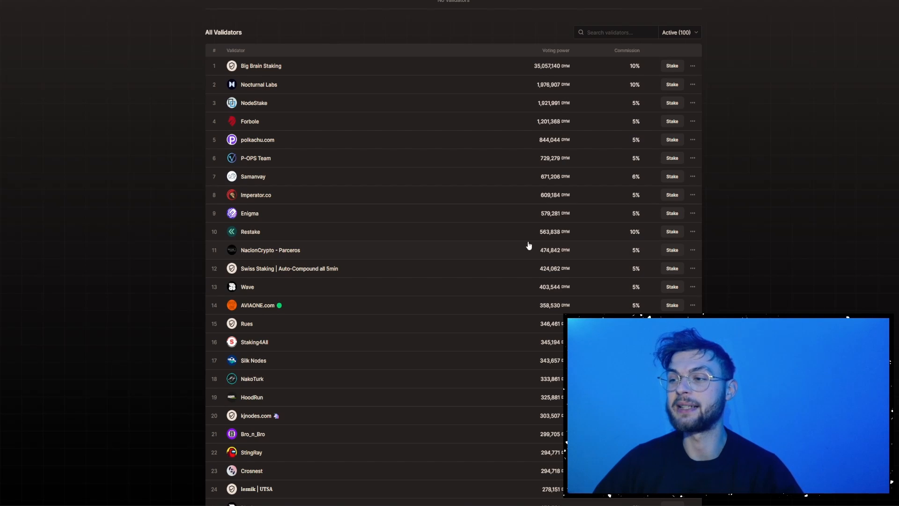
mouse_move(424, 257)
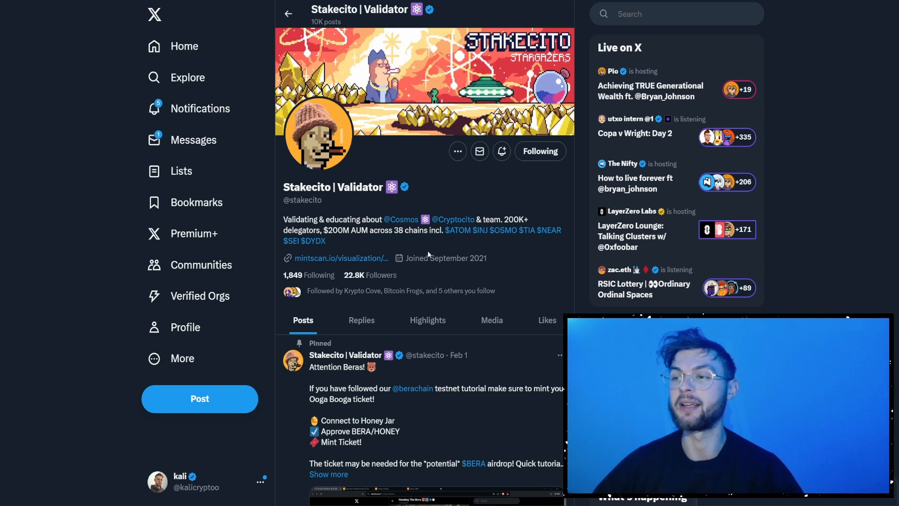
mouse_move(524, 237)
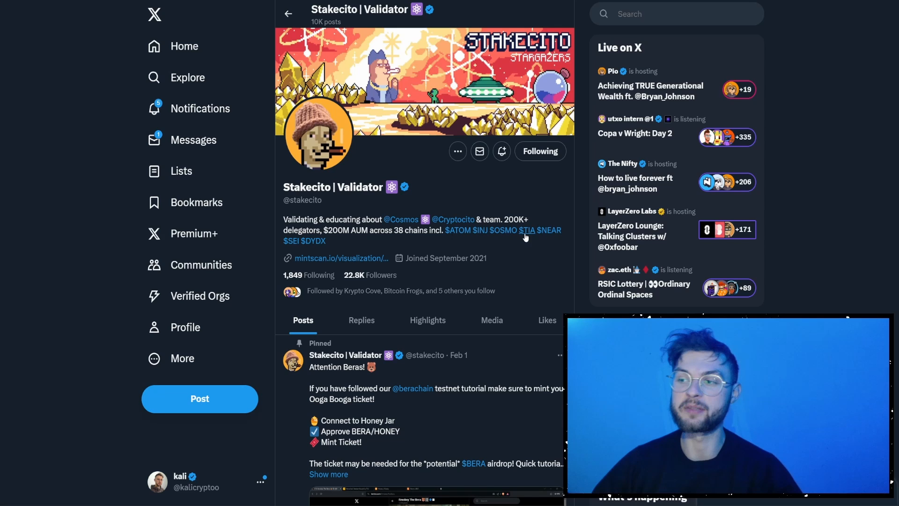
mouse_move(552, 241)
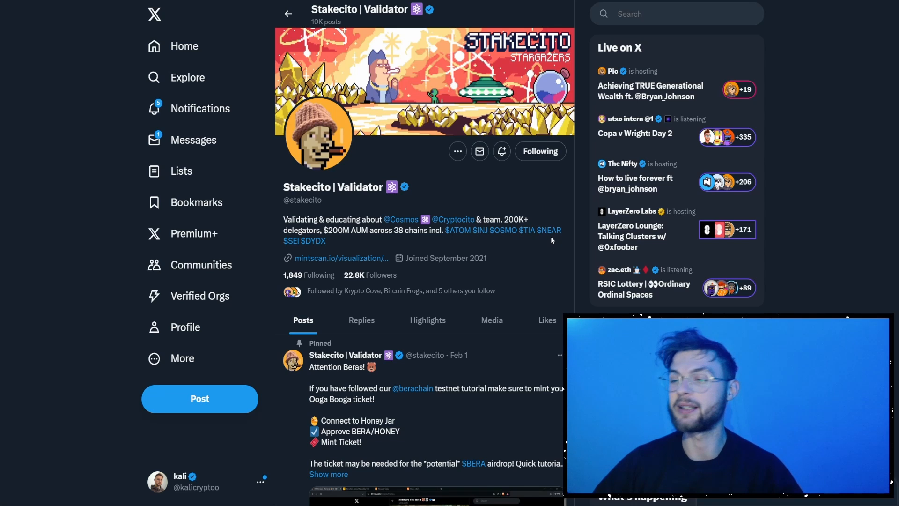
mouse_move(544, 241)
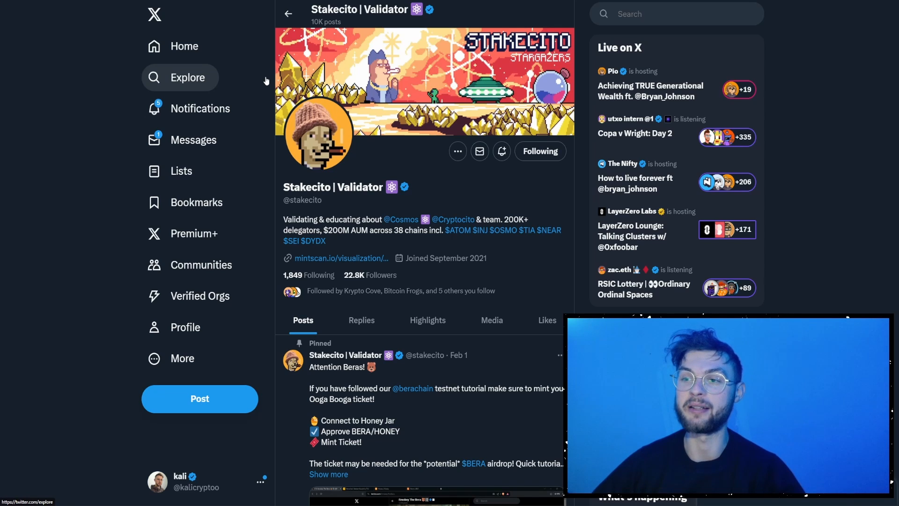
Return from the Stakecito X profile to the Dymension Portal validator list.
left_click(424, 402)
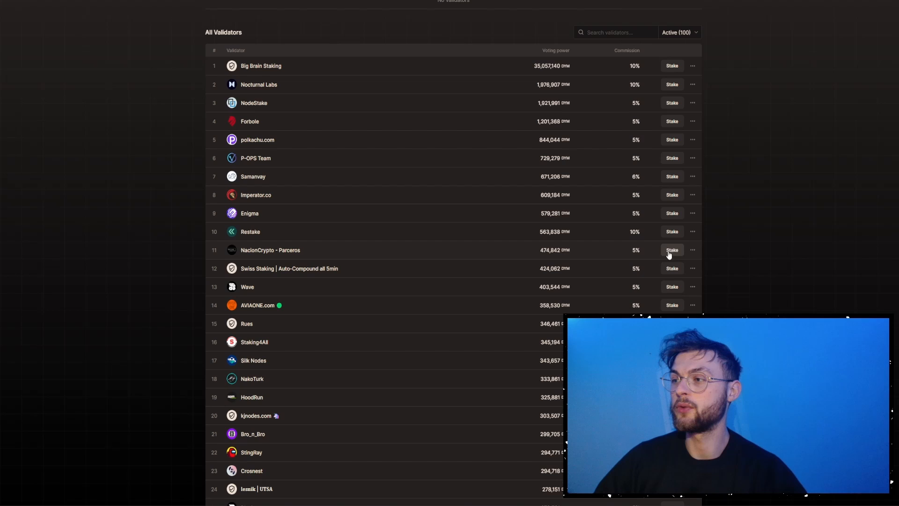
Stake 5 DYM to the NacionCrypto - Parceros validator and submit the transaction.
left_click(672, 249)
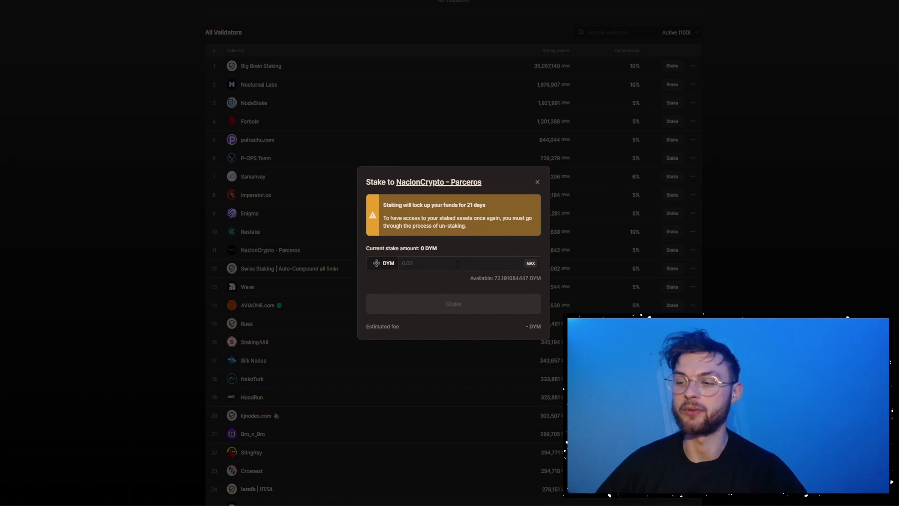
type("5")
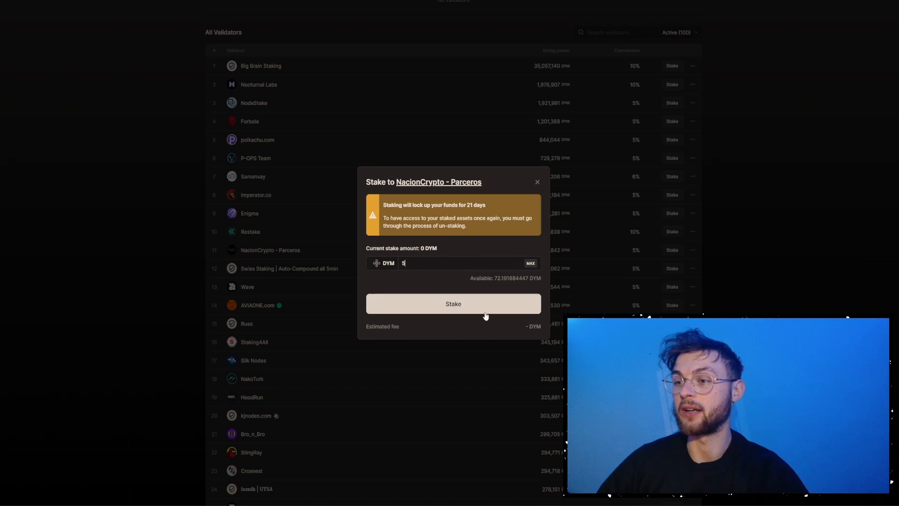
left_click(453, 303)
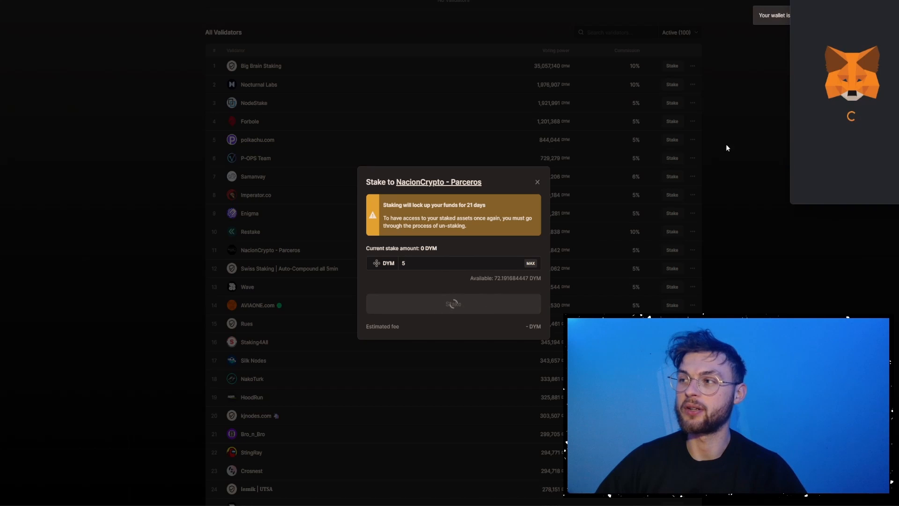
left_click(453, 304)
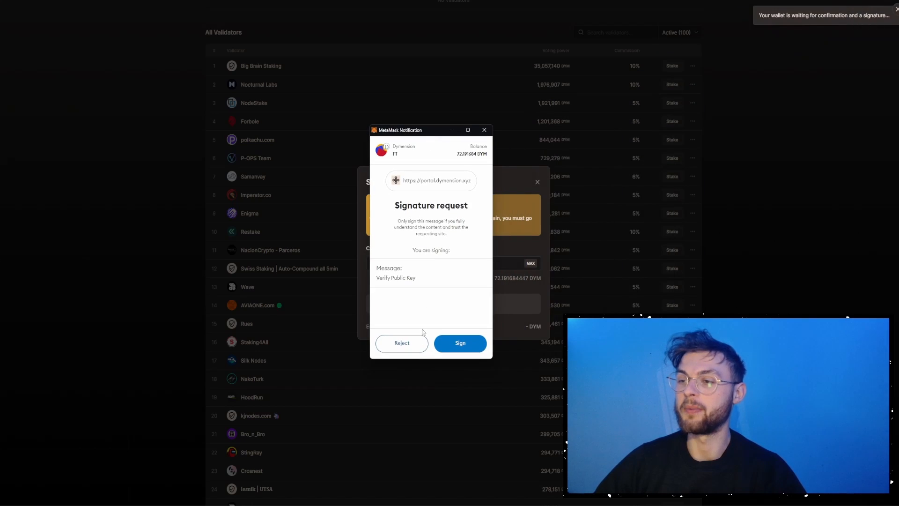
Approve the public key verification and delegation signatures in MetaMask.
left_click(459, 343)
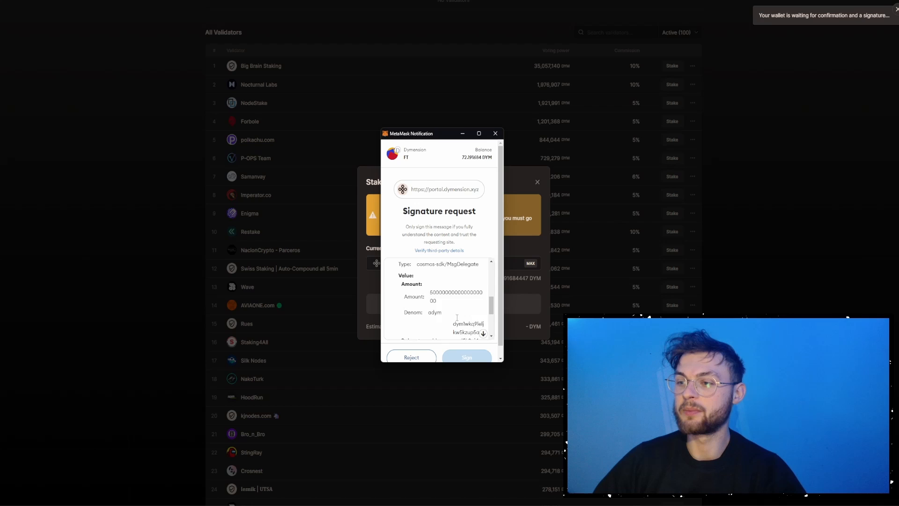
left_click(467, 356)
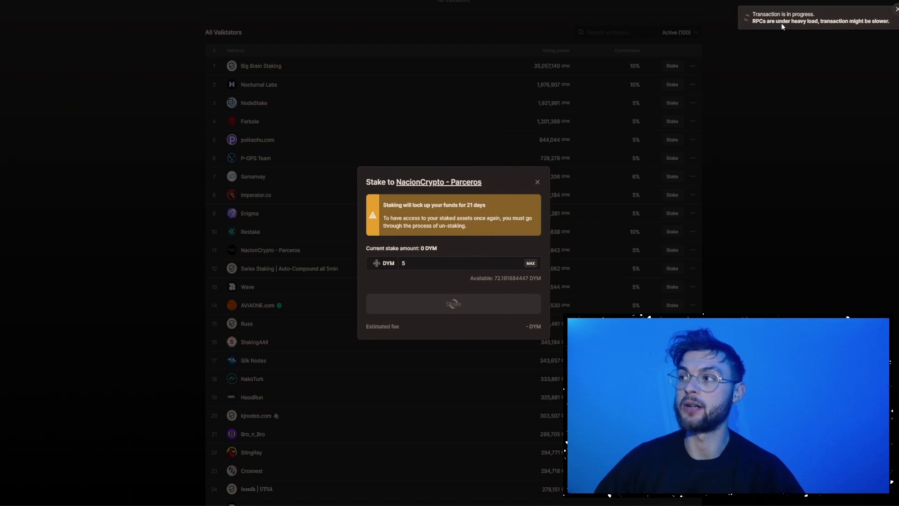
mouse_move(826, 24)
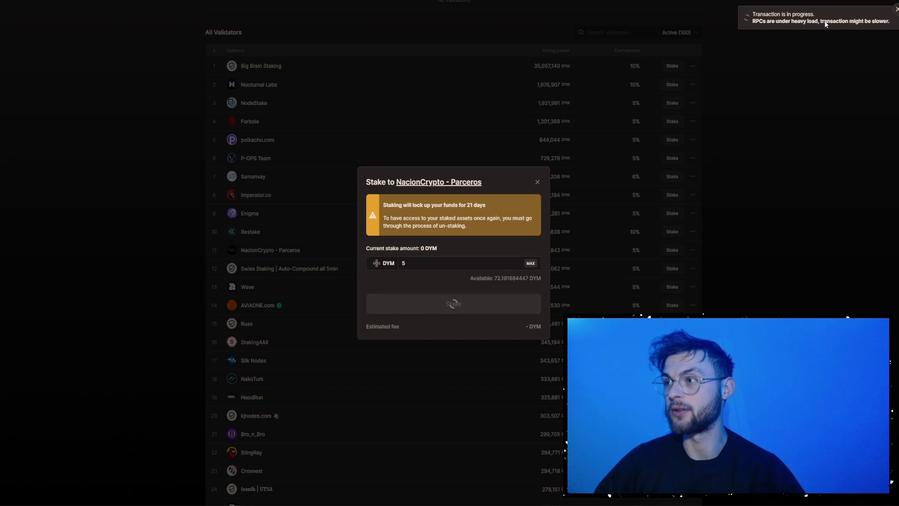
mouse_move(804, 31)
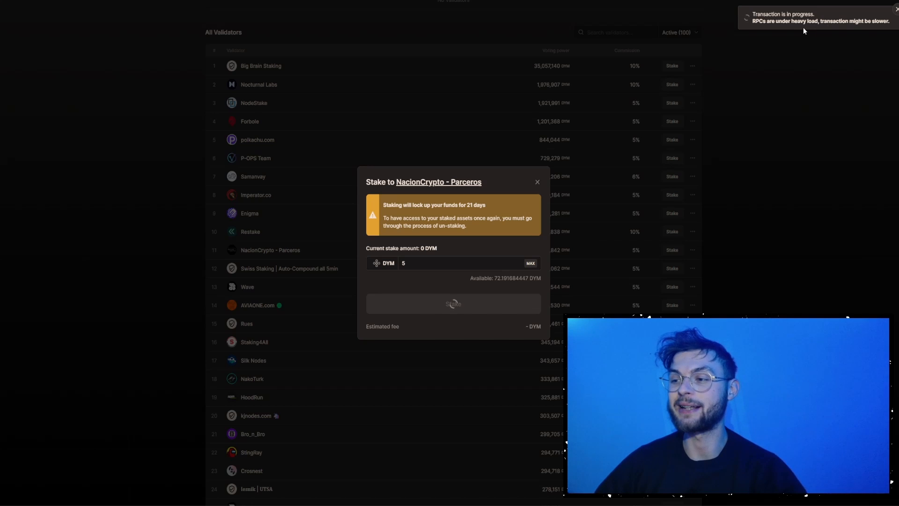
mouse_move(562, 157)
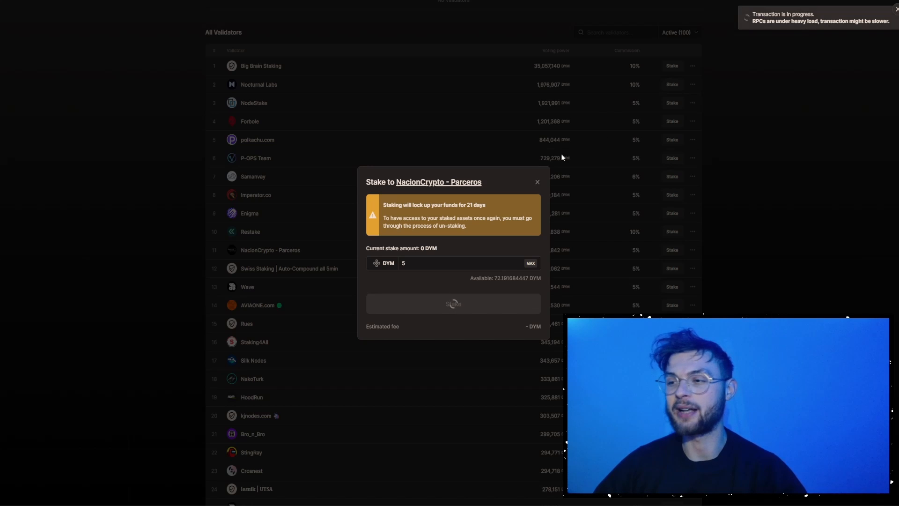
mouse_move(413, 331)
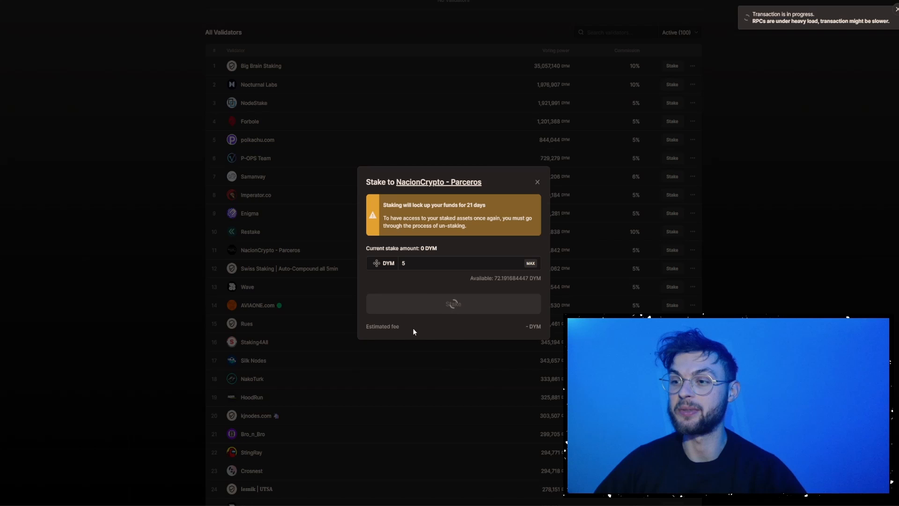
mouse_move(462, 286)
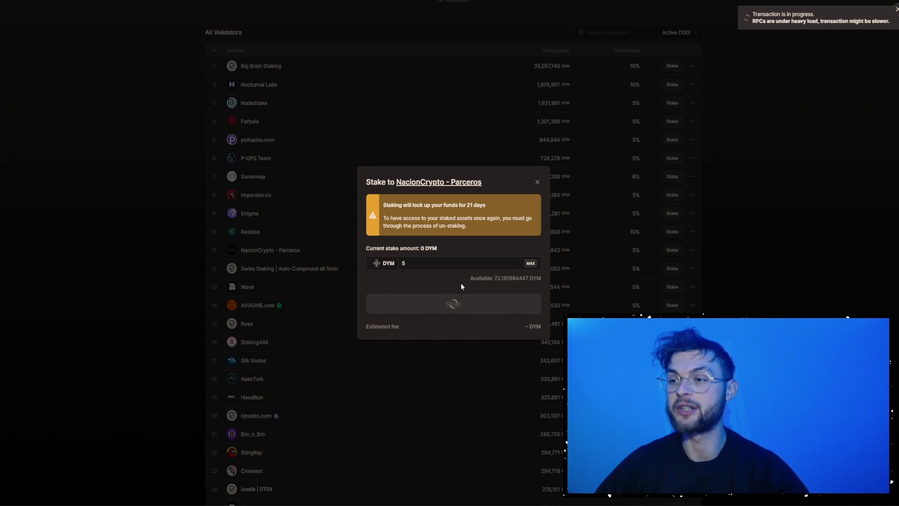
mouse_move(453, 287)
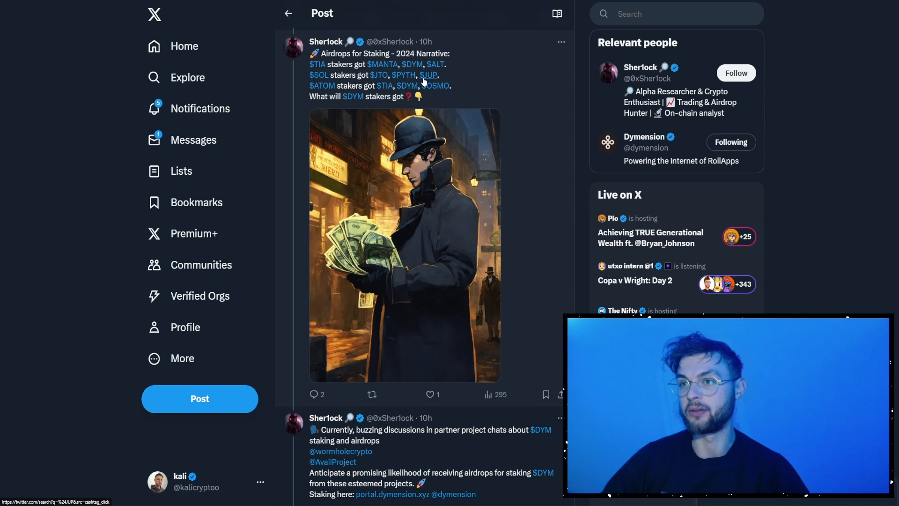
mouse_move(318, 75)
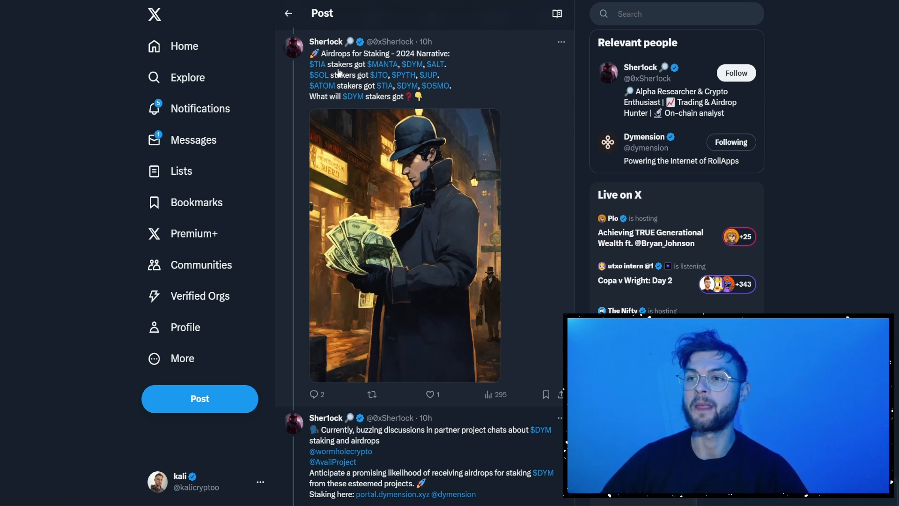
mouse_move(429, 74)
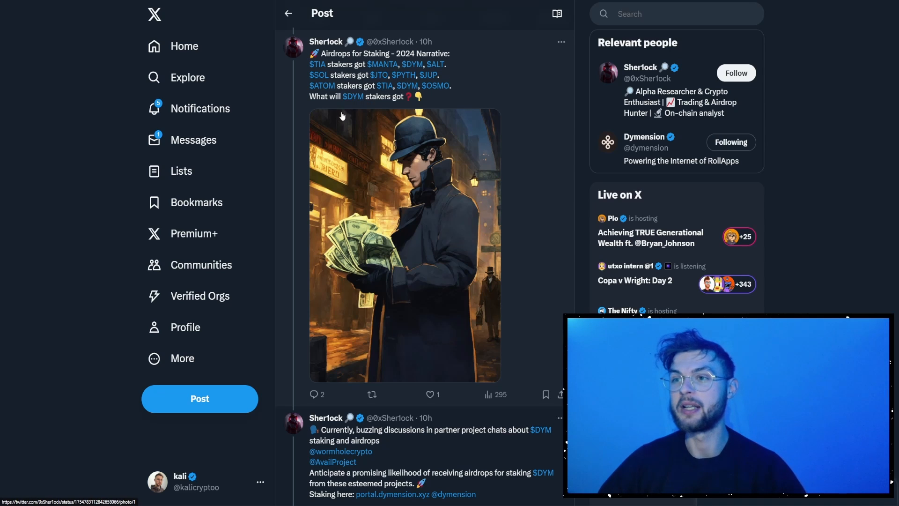
View the attached Wormhole partnership announcement on the DYM stakers airdrop post, then go back.
scroll("down", 3)
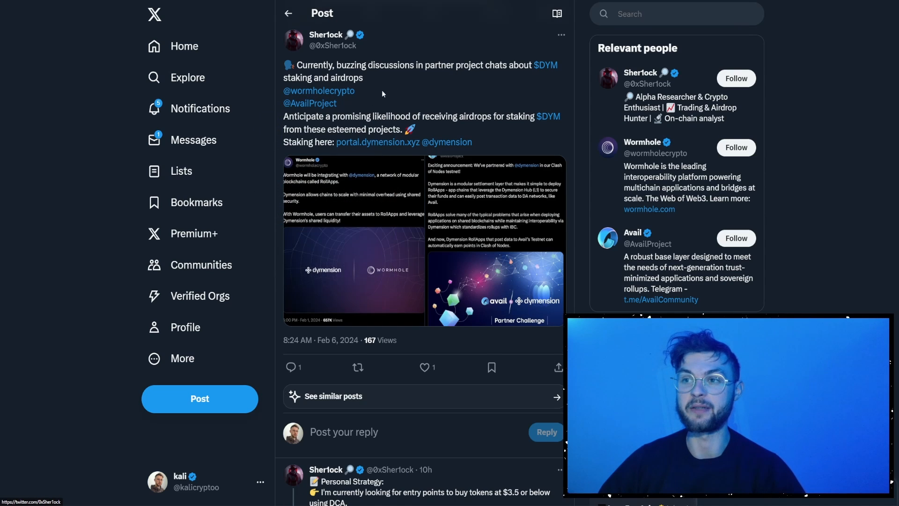
left_click(354, 240)
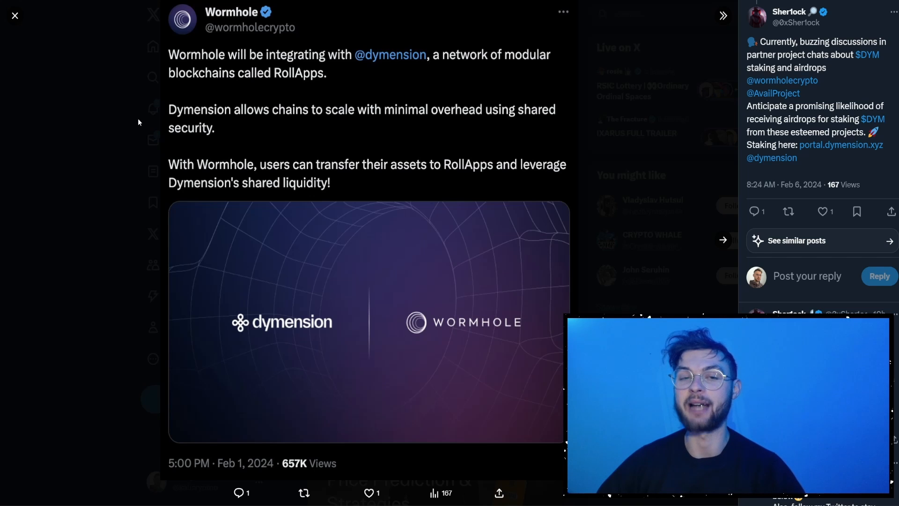
mouse_move(335, 217)
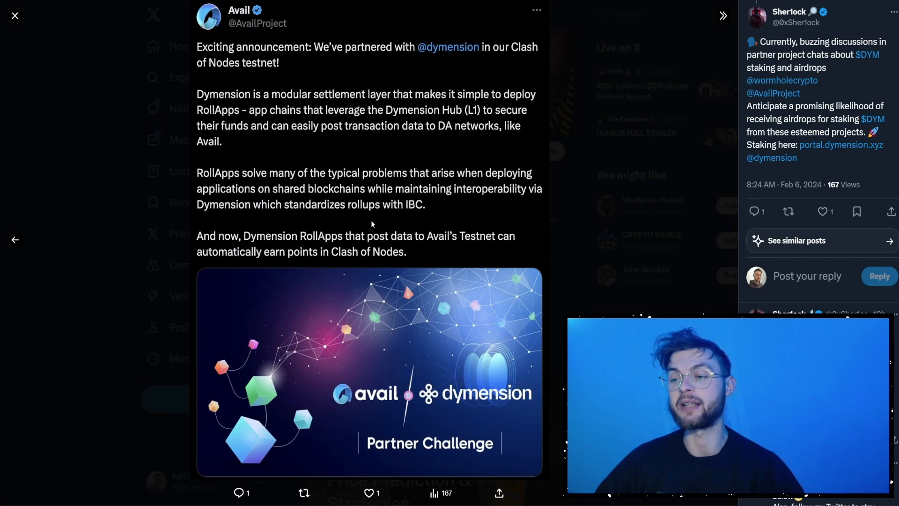
left_click(14, 16)
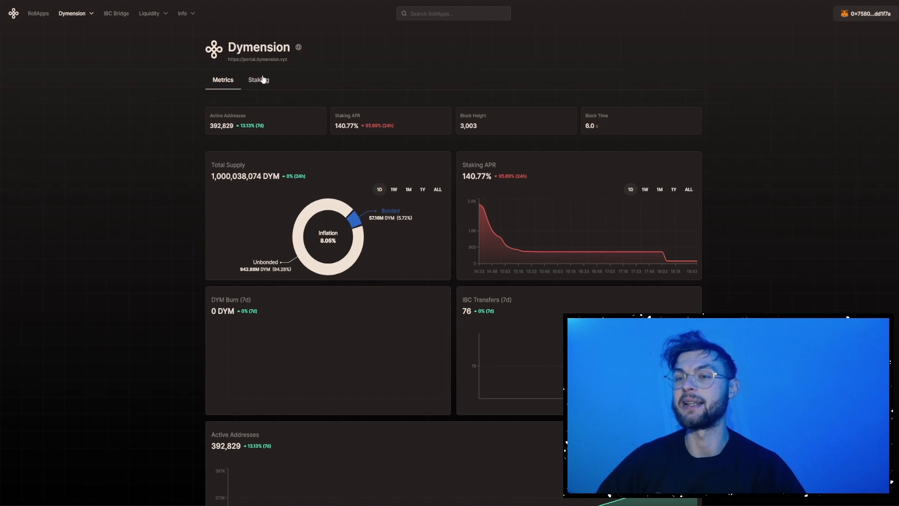
Show the Listed RollApps table, currently empty, from the metrics page navigation.
left_click(38, 13)
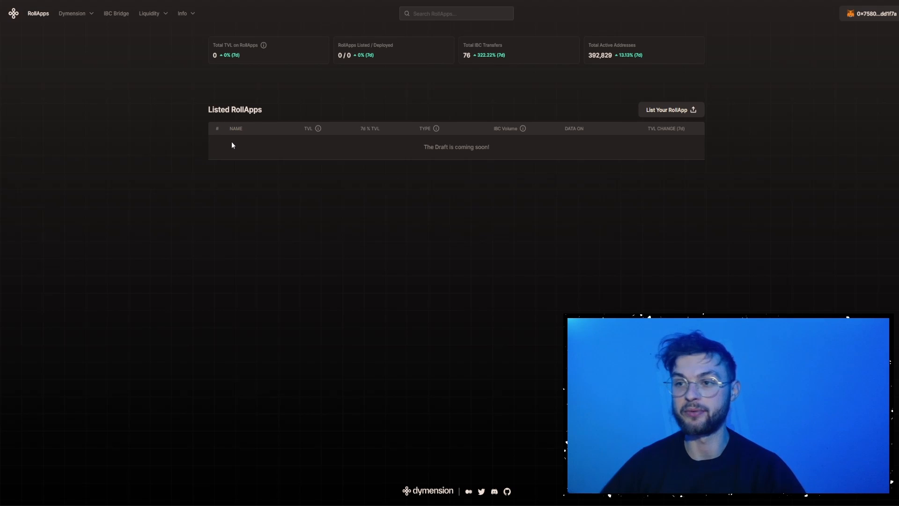
mouse_move(416, 136)
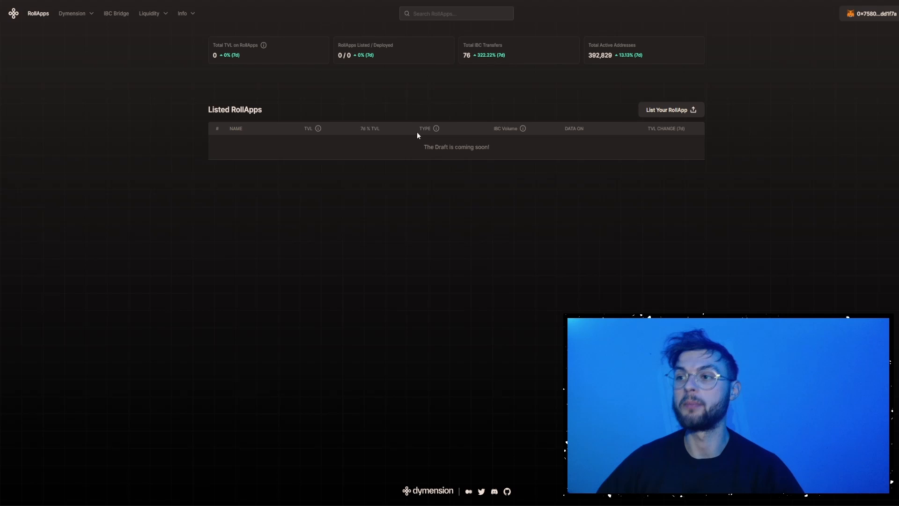
mouse_move(345, 225)
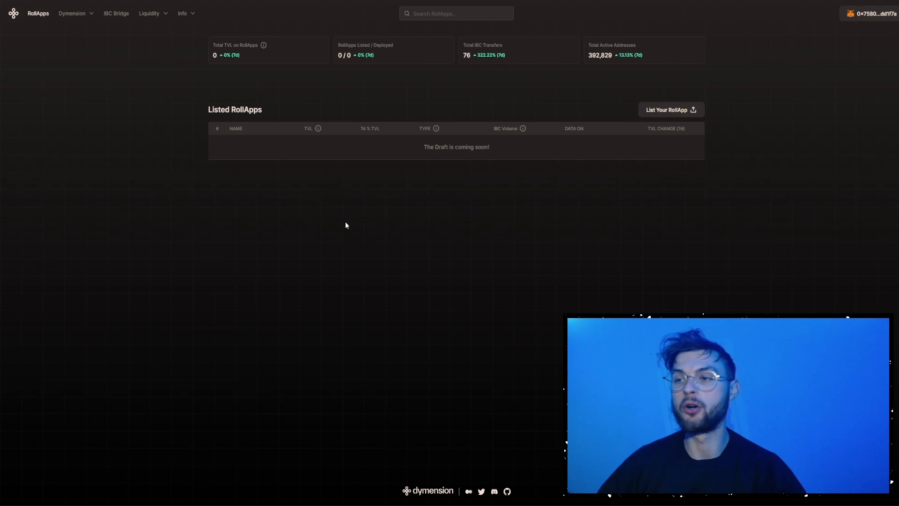
mouse_move(349, 205)
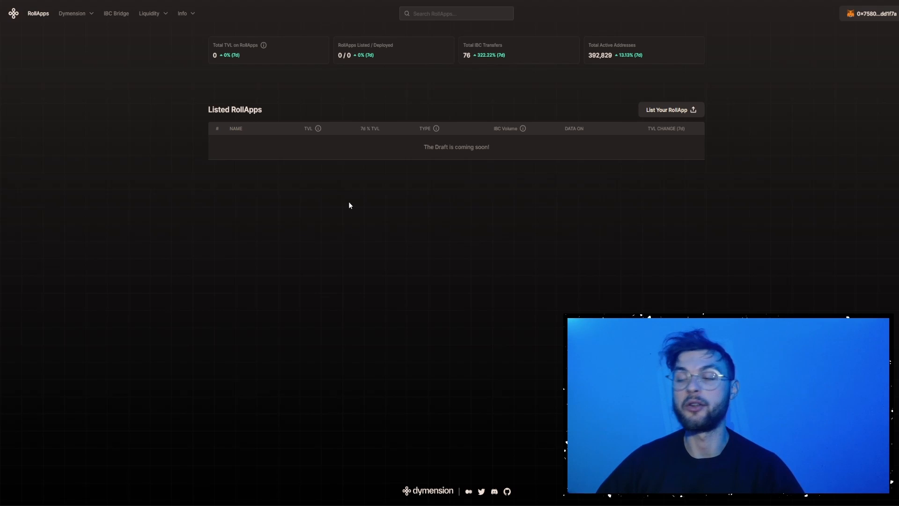
mouse_move(338, 207)
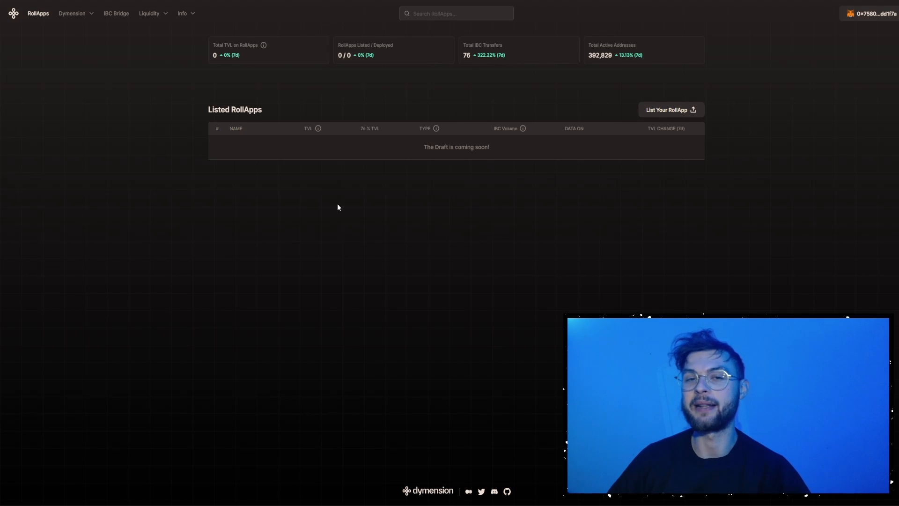
mouse_move(561, 55)
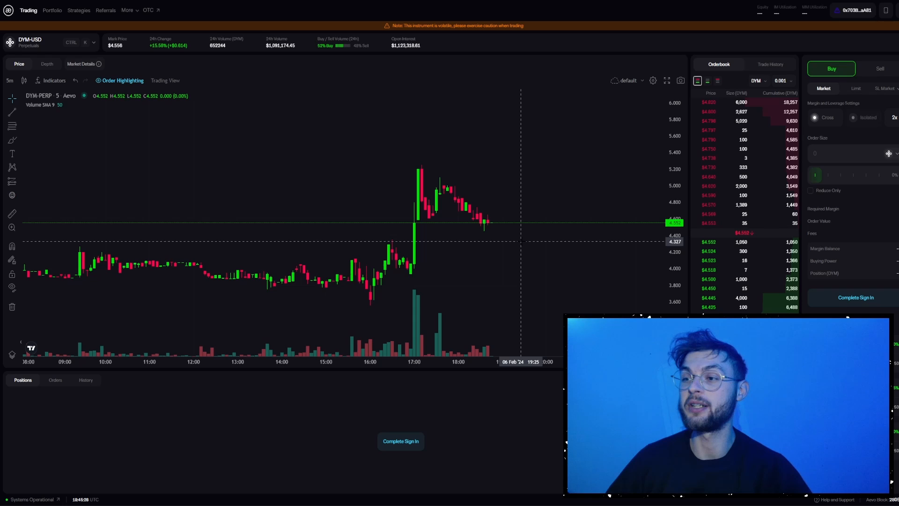
mouse_move(530, 213)
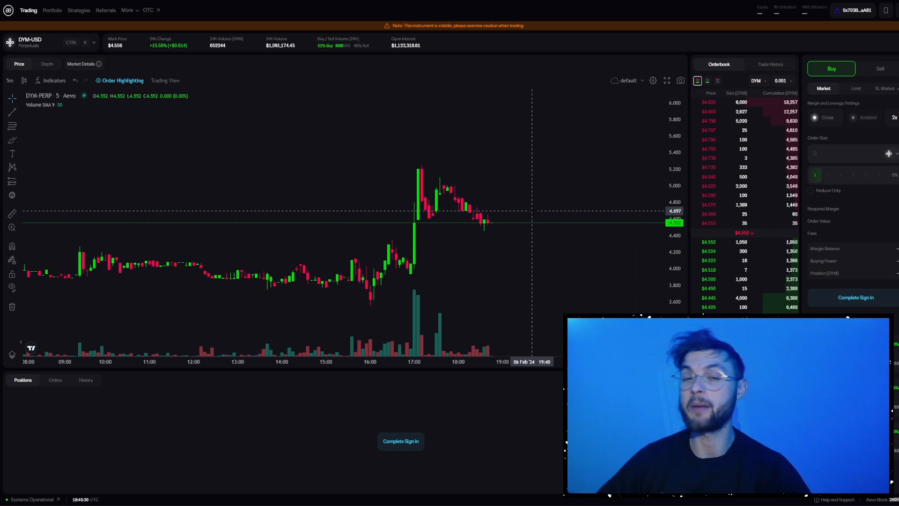
mouse_move(507, 167)
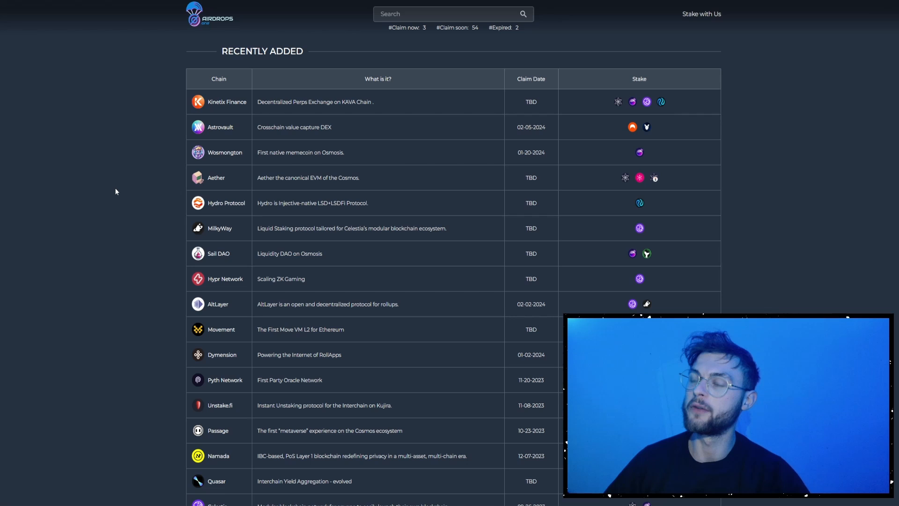
mouse_move(145, 170)
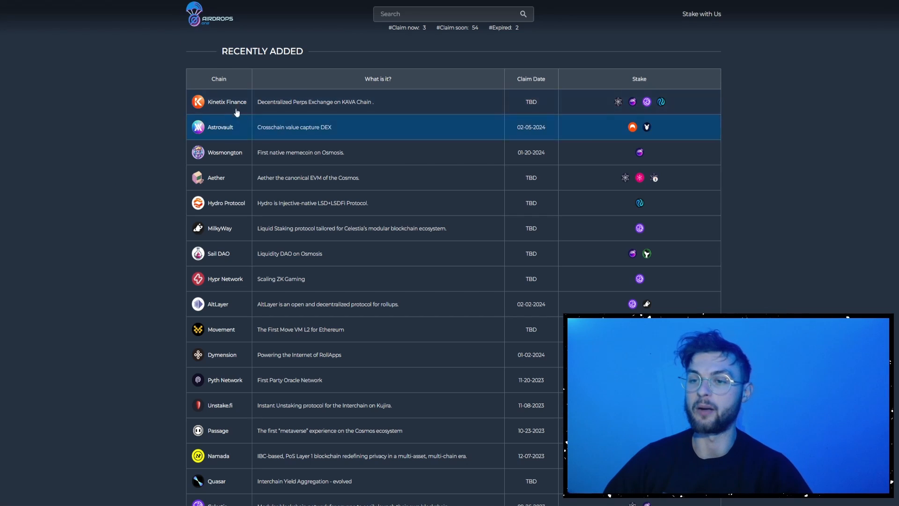
mouse_move(201, 88)
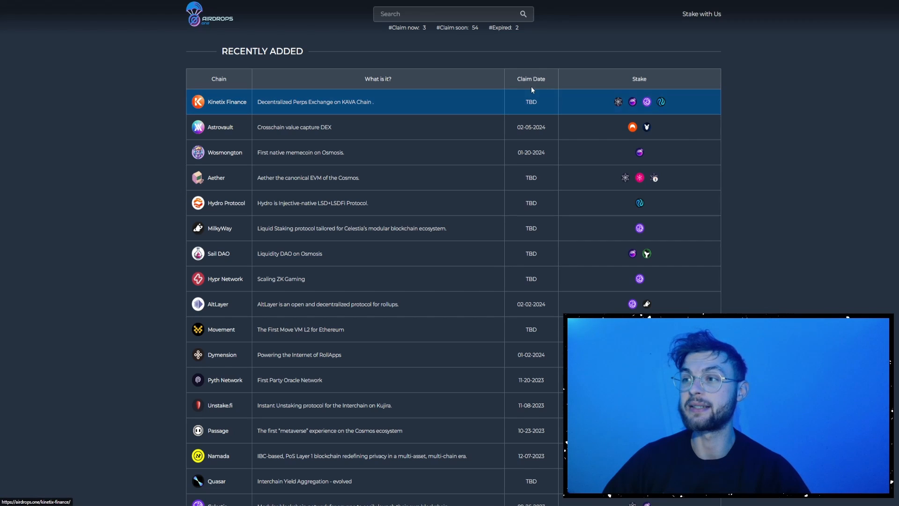
mouse_move(659, 101)
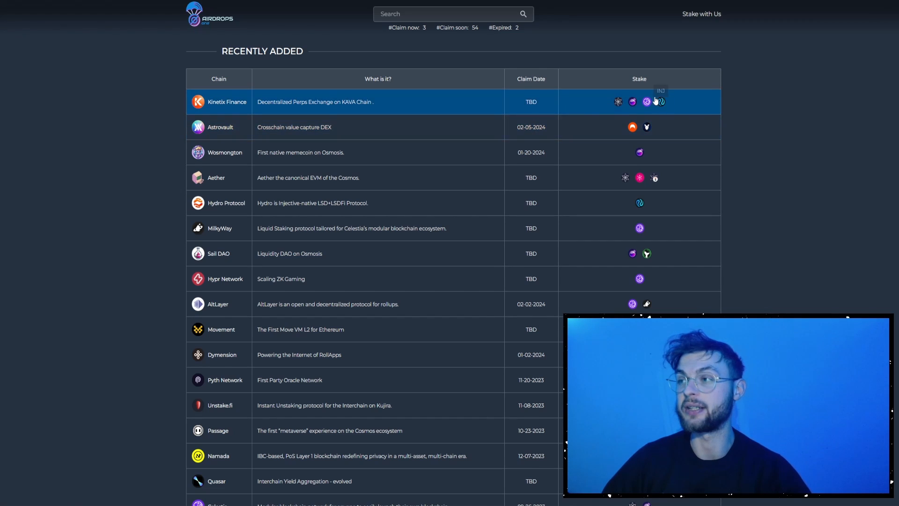
mouse_move(362, 282)
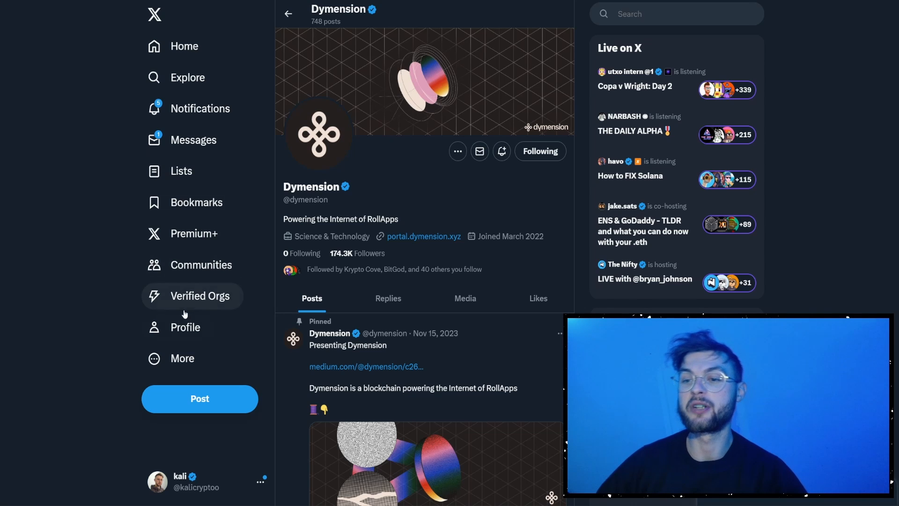
Go to your own X profile, kali, from the left sidebar.
left_click(185, 327)
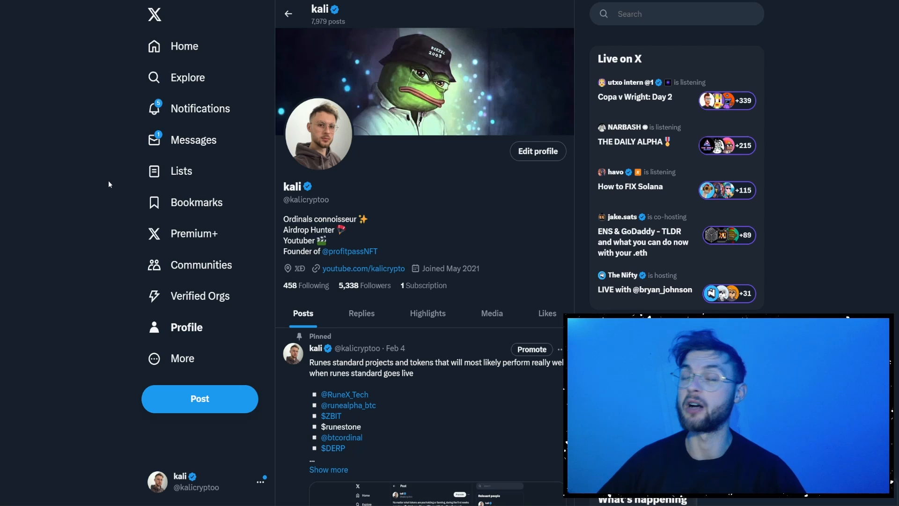